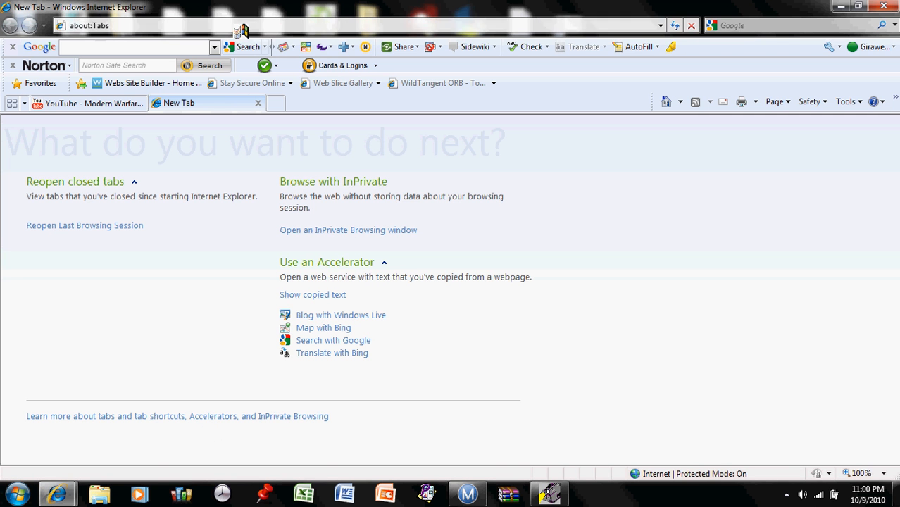
# - Load the Modio site by entering xtreammodio.webs.com in the address bar
pyautogui.write('xtreammodio.')
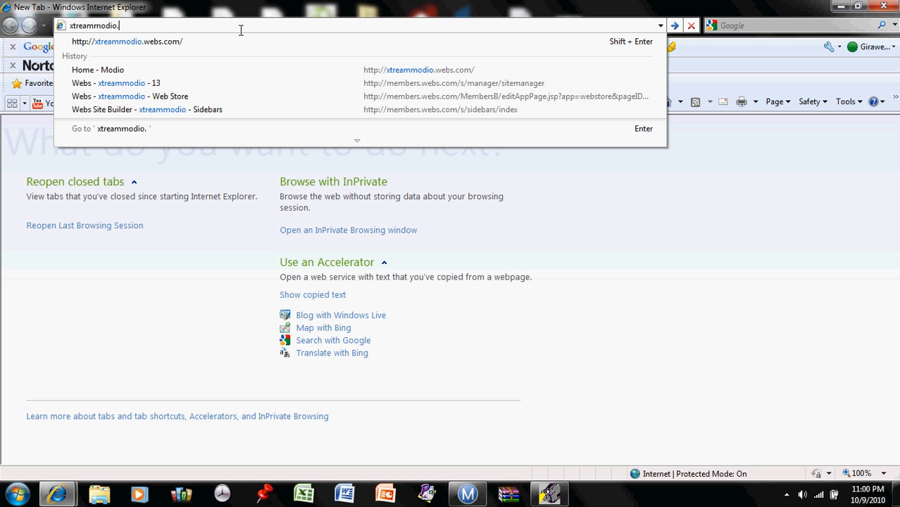
pyautogui.write('webs.com/')
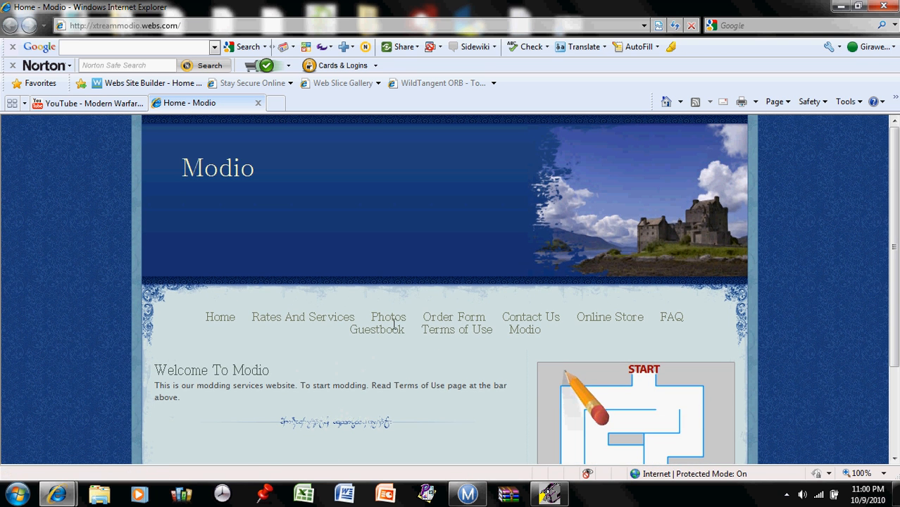
pyautogui.moveTo(524, 329)
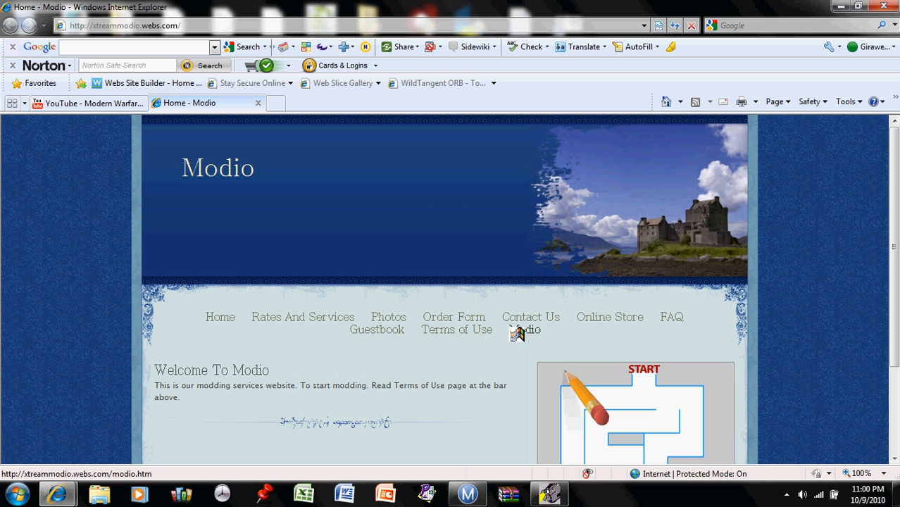
# - Go to the site's Modio page with the program download link
pyautogui.click(524, 330)
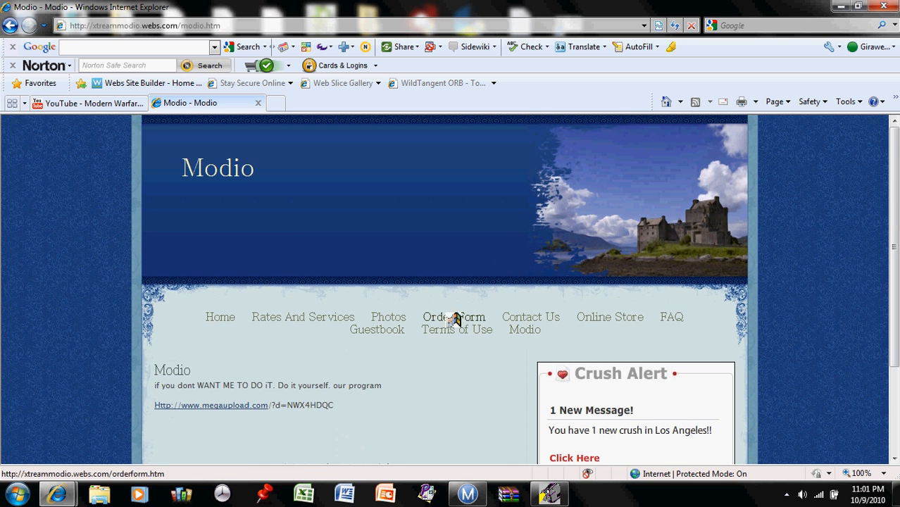
# - Go to the Order Form page and scroll through its name, email, phone and request fields
pyautogui.click(453, 315)
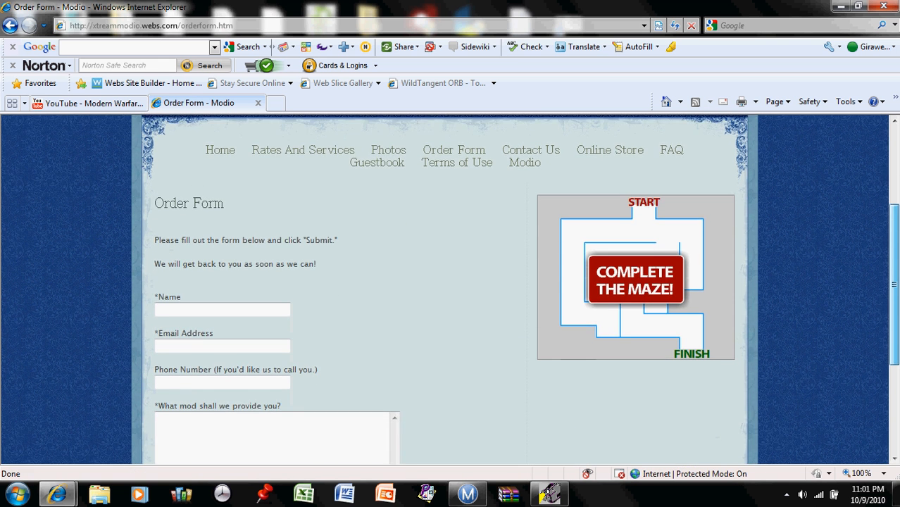
pyautogui.scroll(-3)
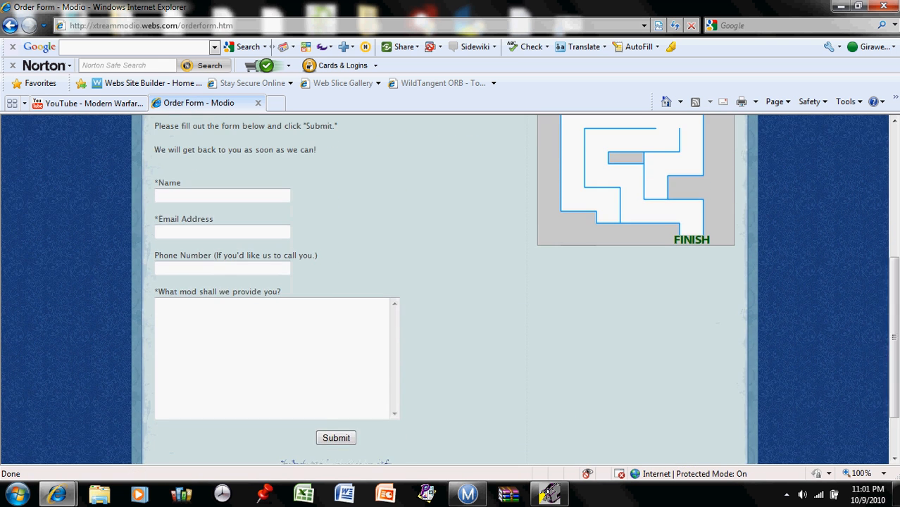
pyautogui.click(223, 267)
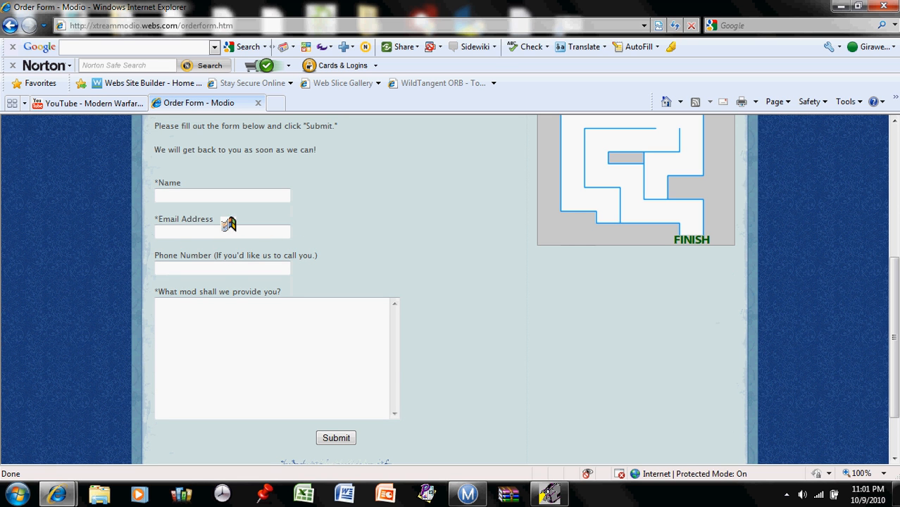
pyautogui.scroll(-3)
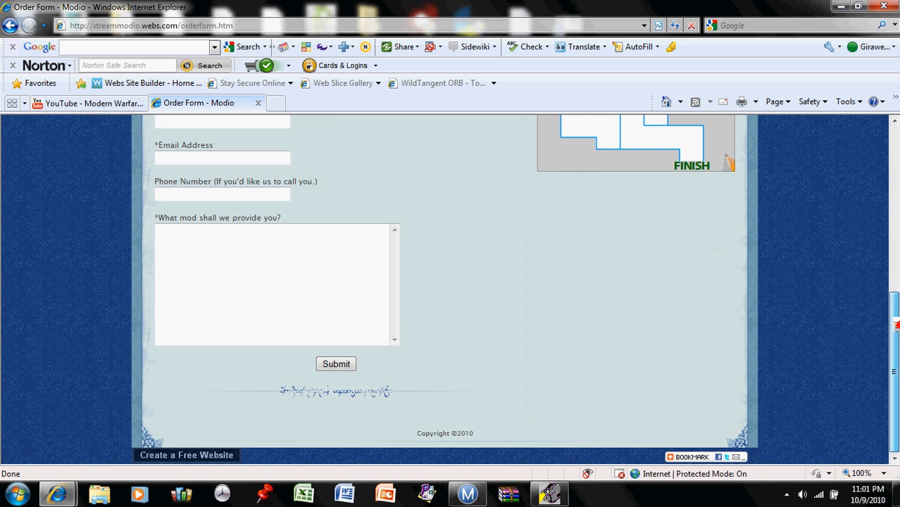
pyautogui.scroll(-3)
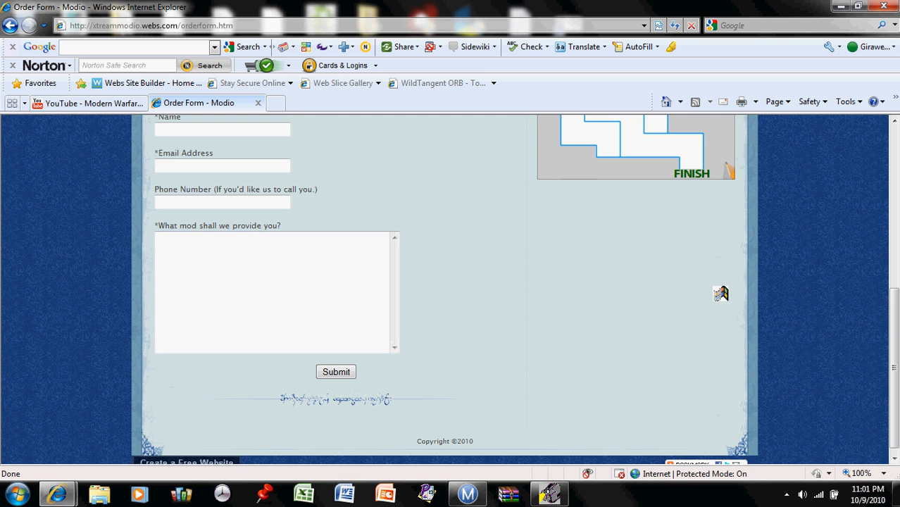
pyautogui.scroll(3)
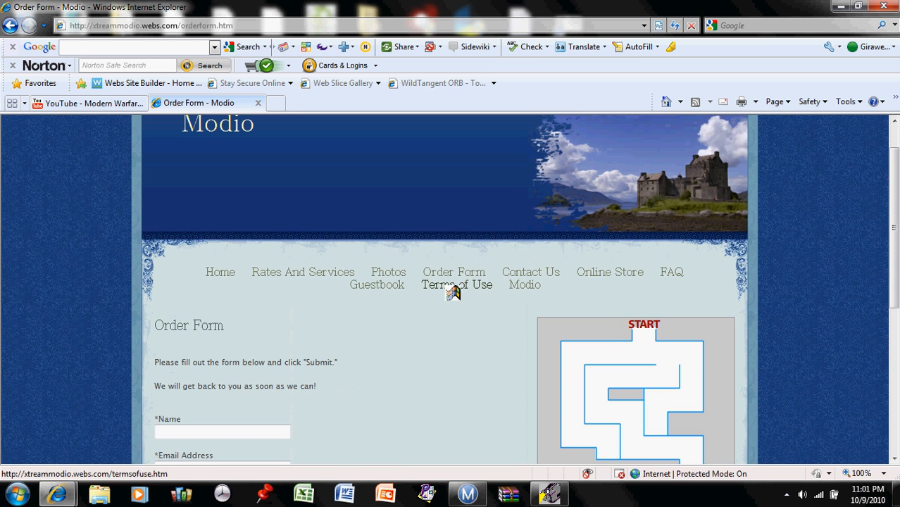
# - Go to the Terms of Use page and scroll through the modding disclaimers
pyautogui.click(457, 285)
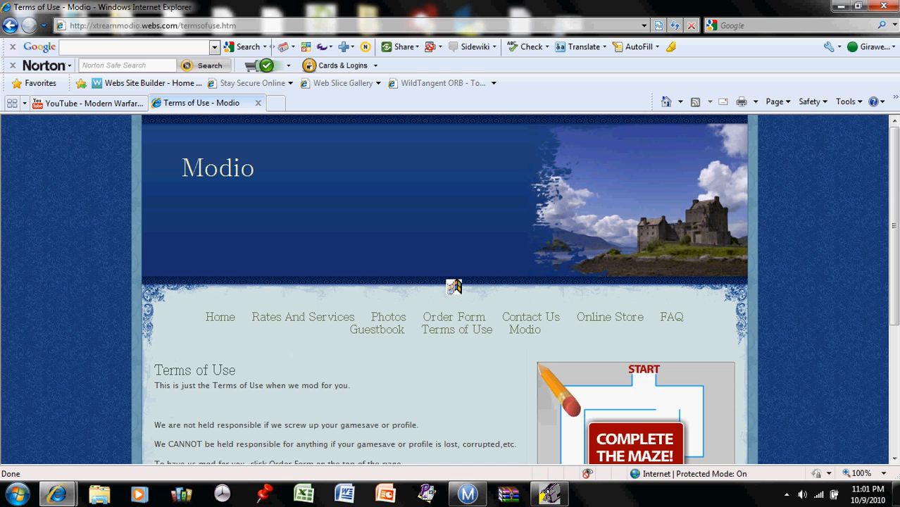
pyautogui.scroll(-3)
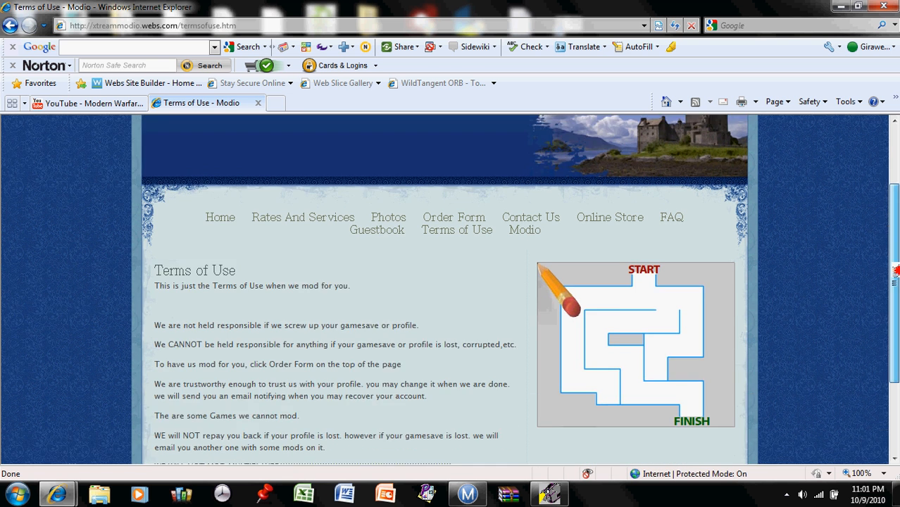
pyautogui.scroll(-3)
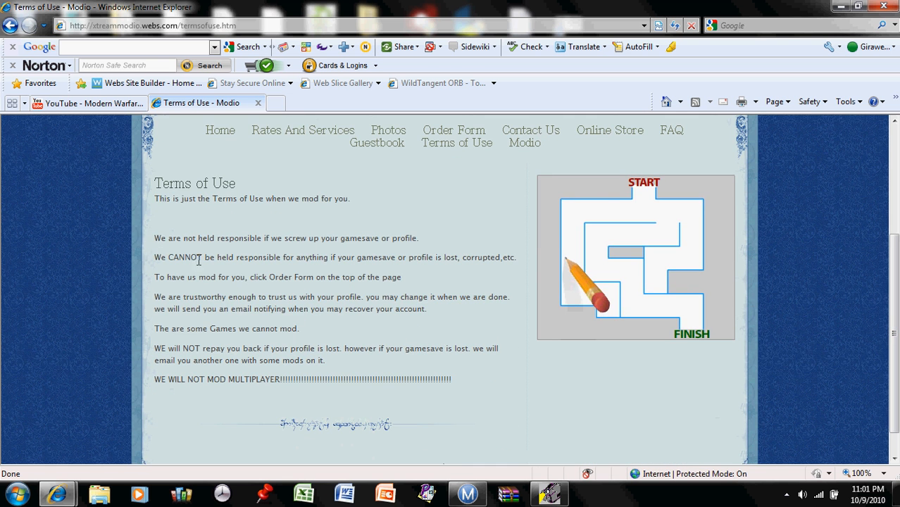
pyautogui.moveTo(358, 219)
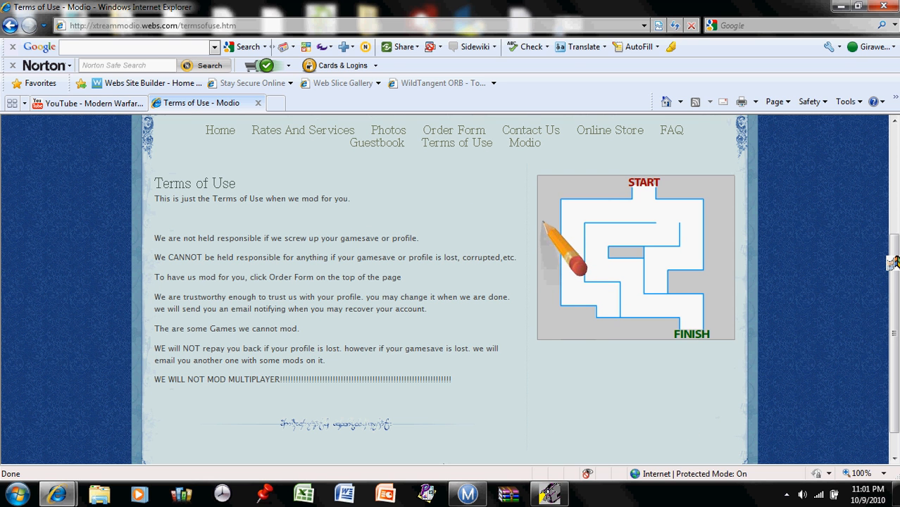
pyautogui.moveTo(408, 153)
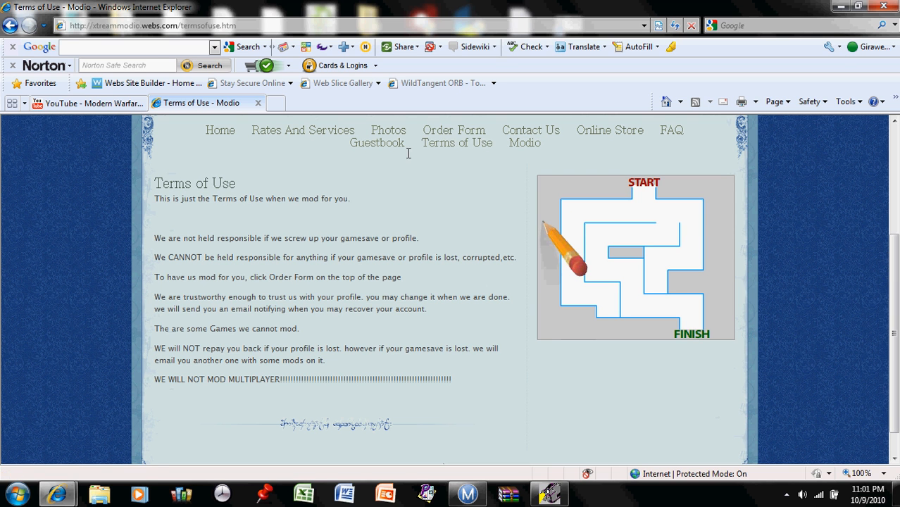
pyautogui.moveTo(195, 332)
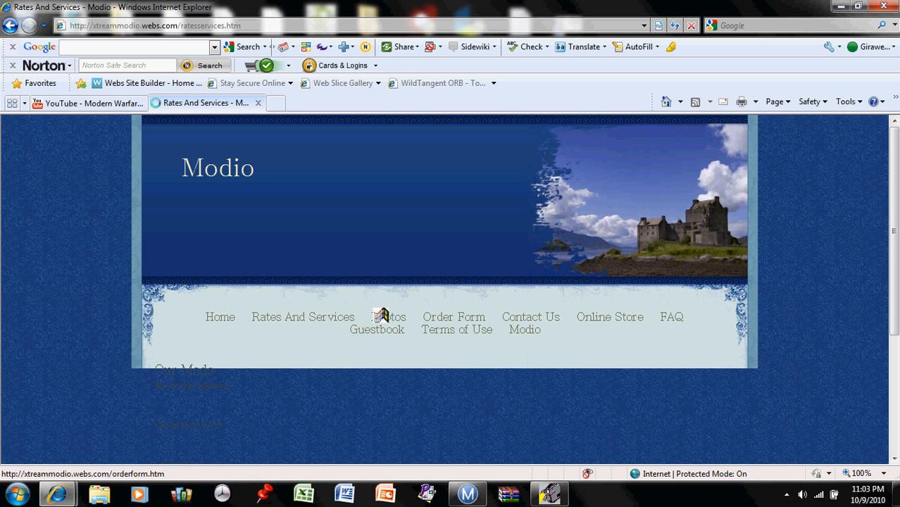
pyautogui.scroll(-3)
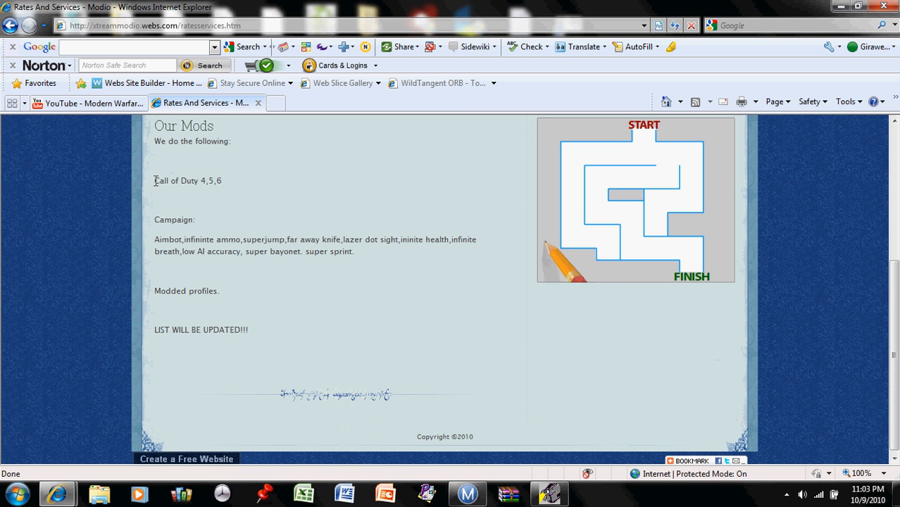
pyautogui.moveTo(155, 180); pyautogui.dragTo(279, 251)
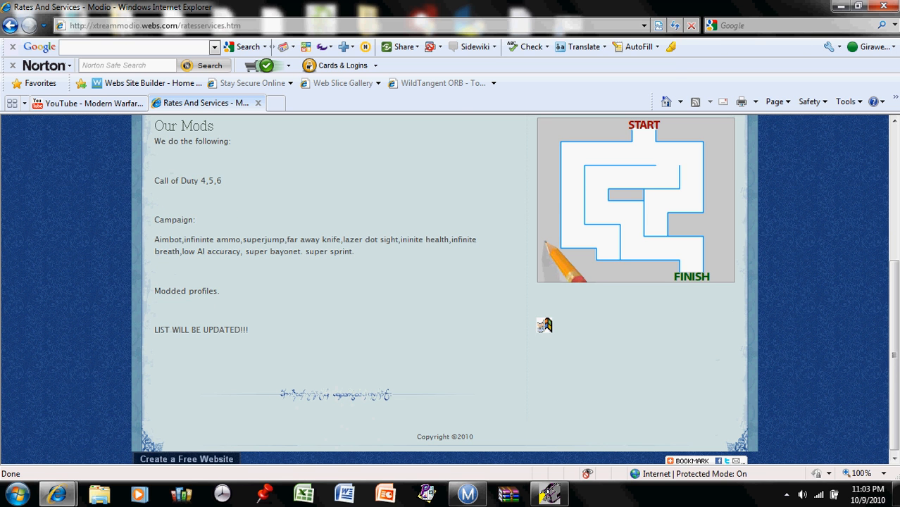
pyautogui.scroll(3)
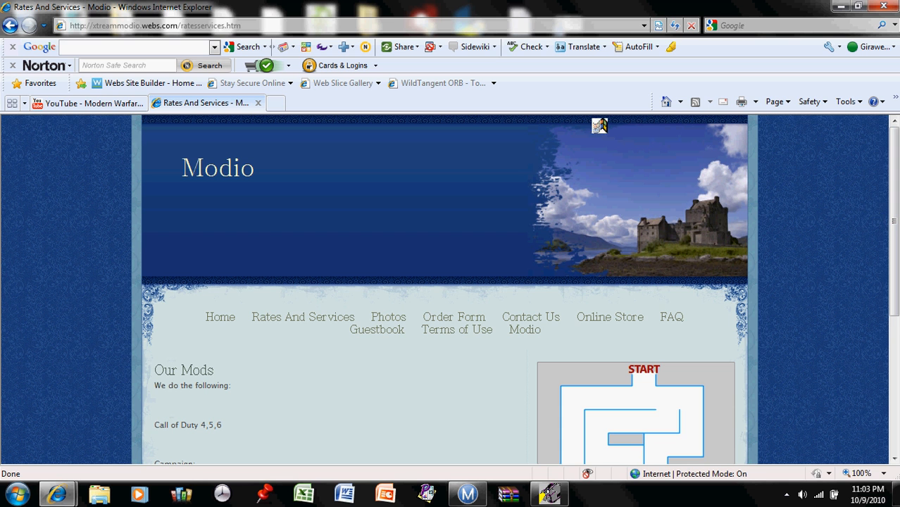
pyautogui.click(141, 25)
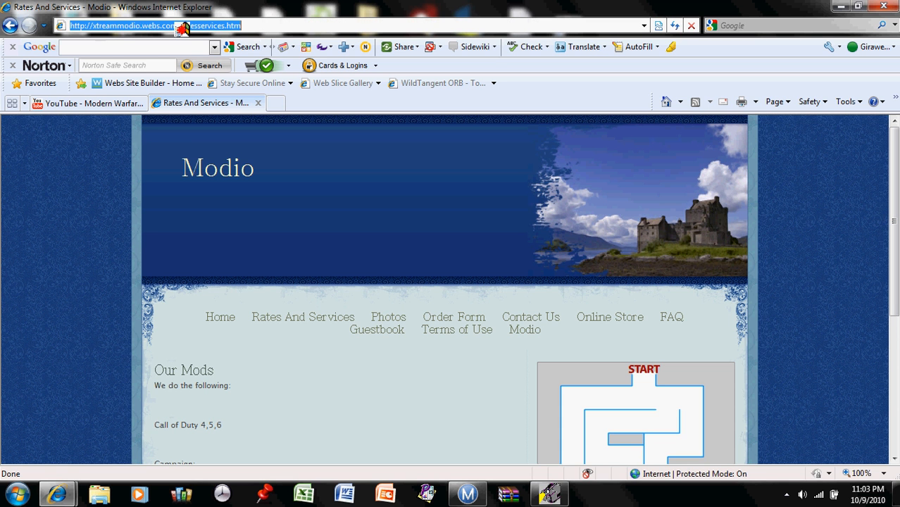